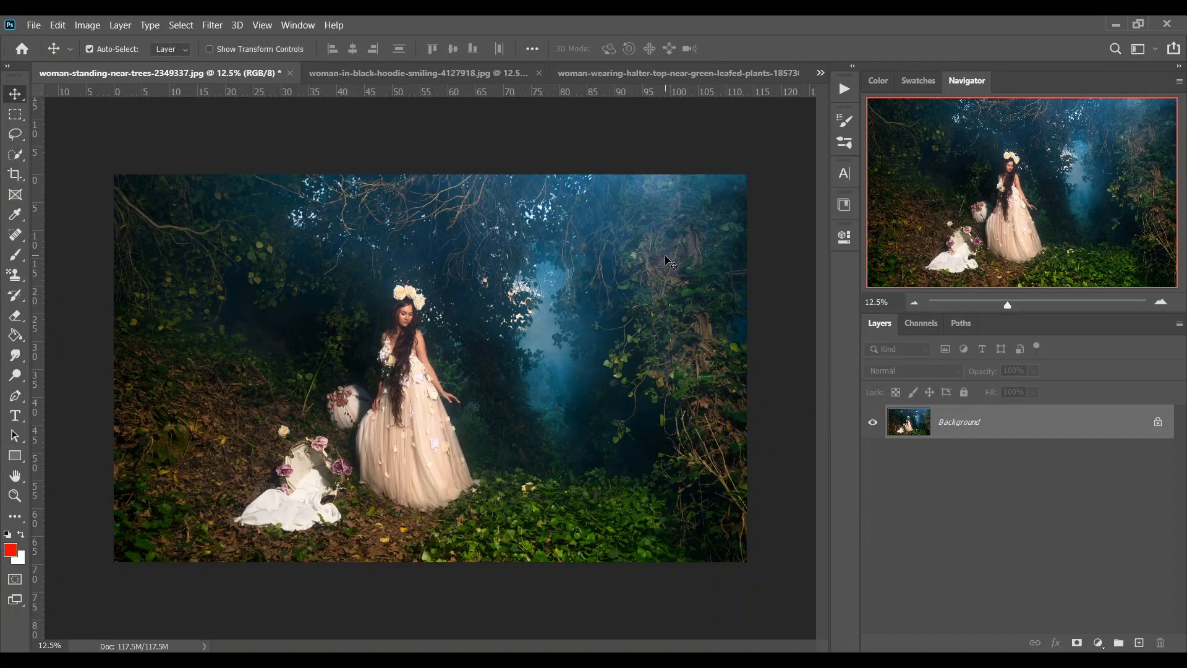
pyautogui.moveTo(638, 295)
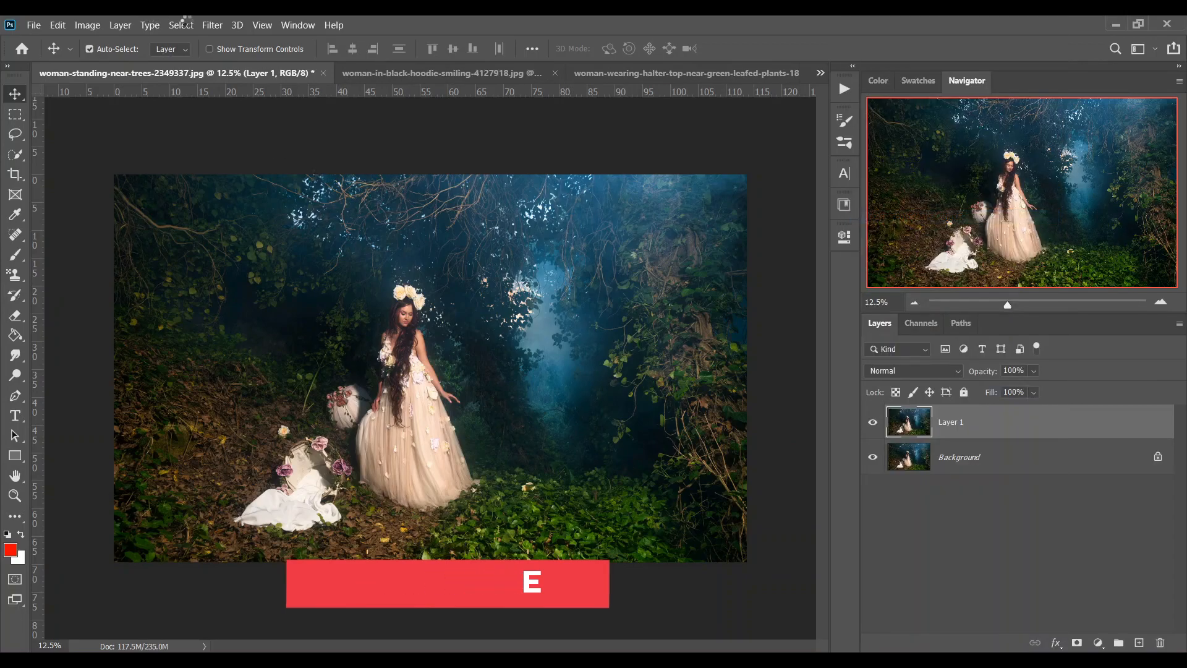
# Convert Layer 1 to a smart object and bring the forest portrait into the Camera Raw filter
pyautogui.click(211, 25)
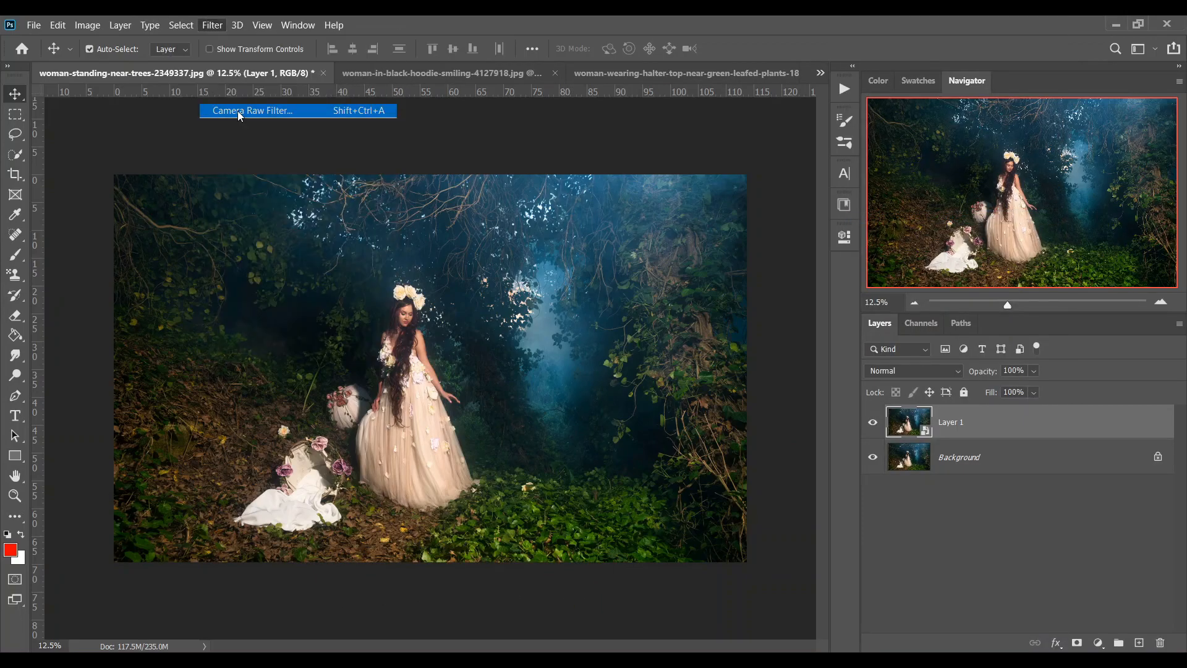
pyautogui.click(252, 110)
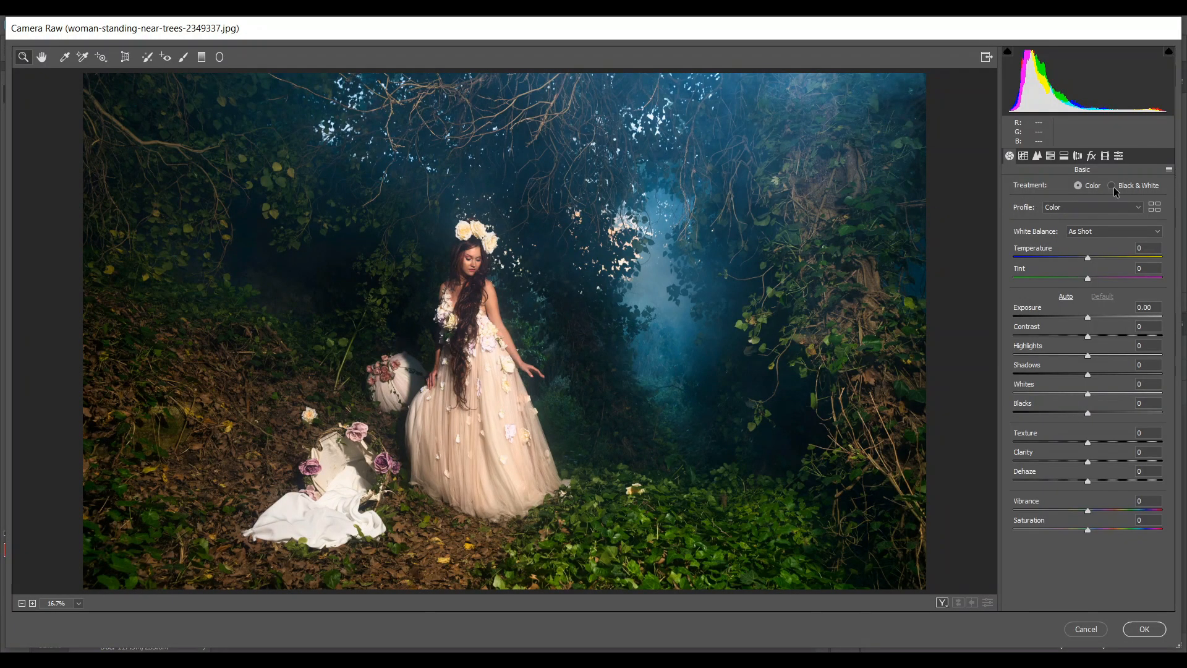
pyautogui.click(1168, 155)
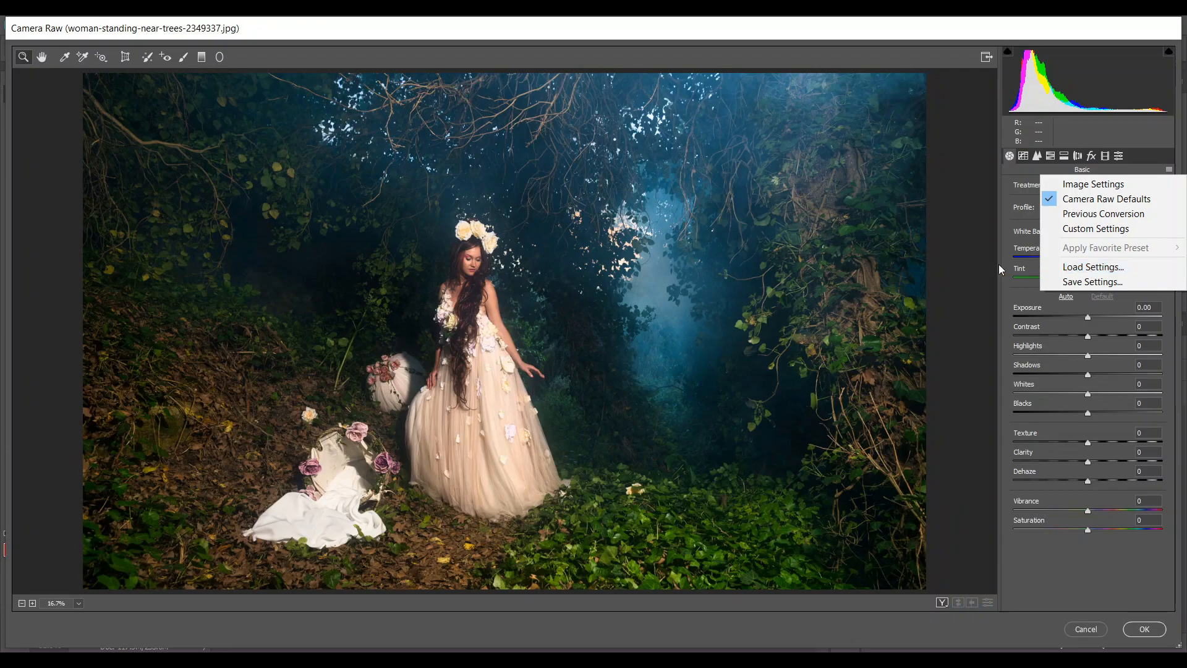
pyautogui.moveTo(1101, 149)
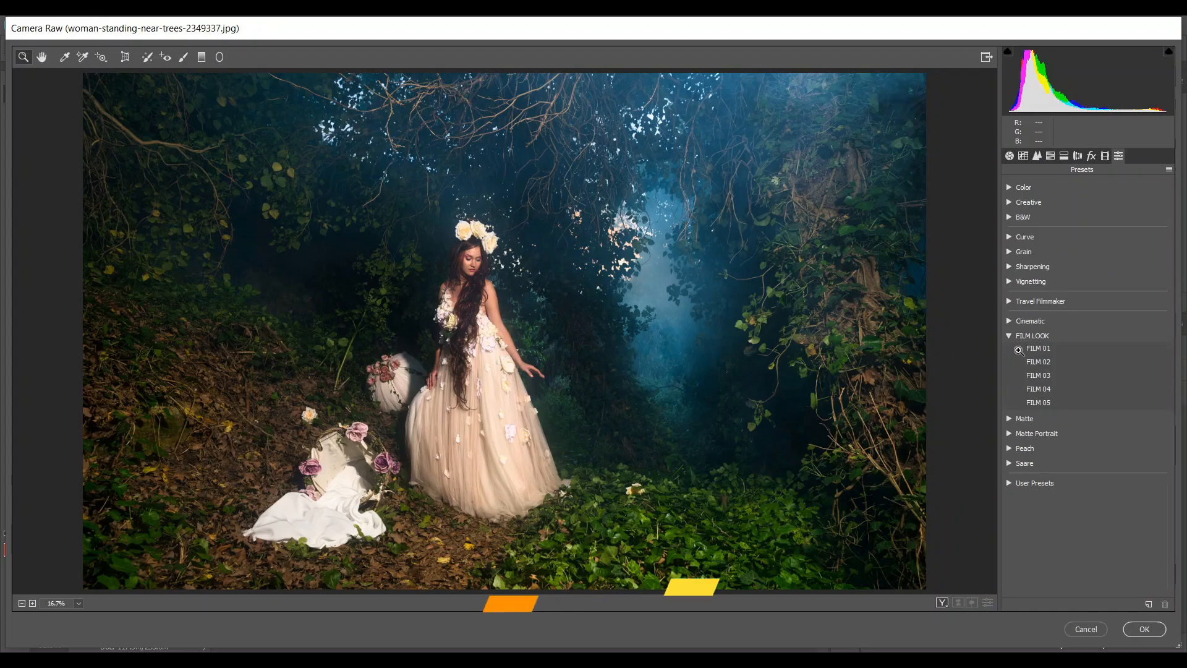
# Toggle the FILM 01 look on and off to compare, then keep it applied
pyautogui.click(1037, 347)
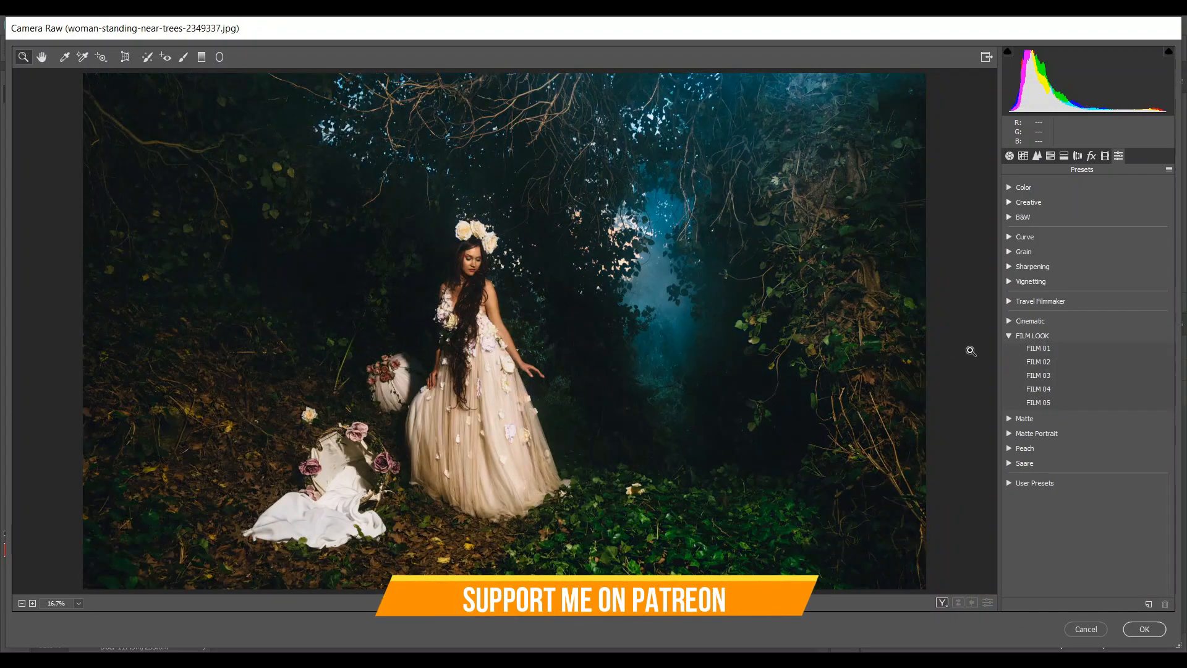
pyautogui.click(1038, 347)
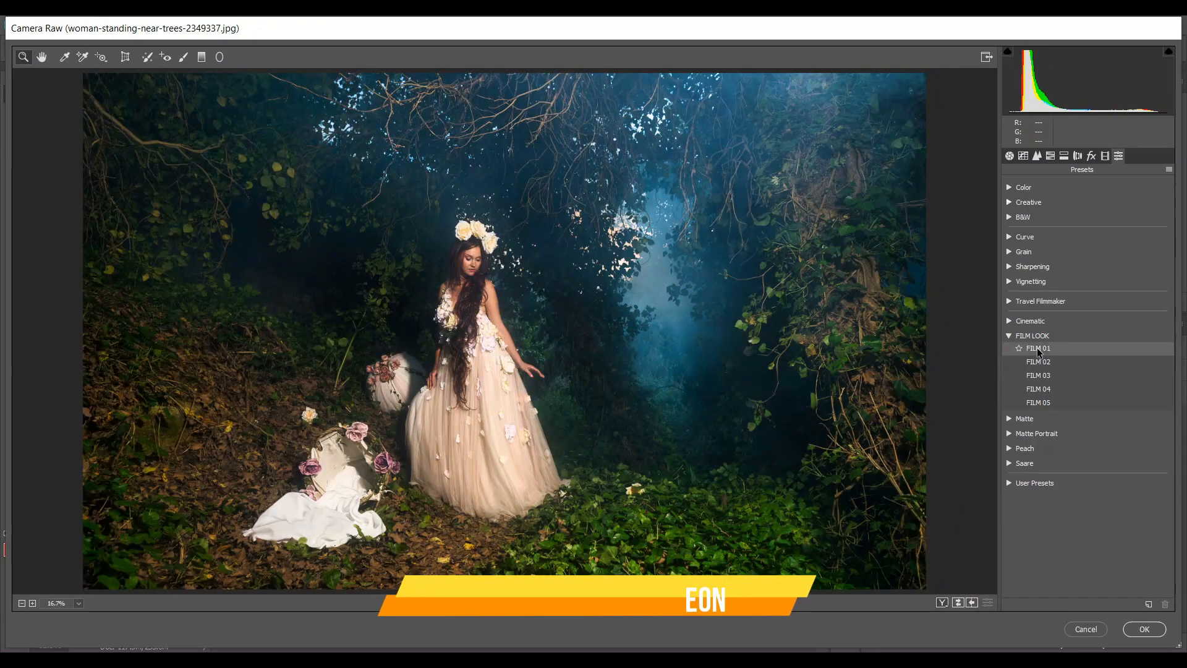
pyautogui.click(1037, 347)
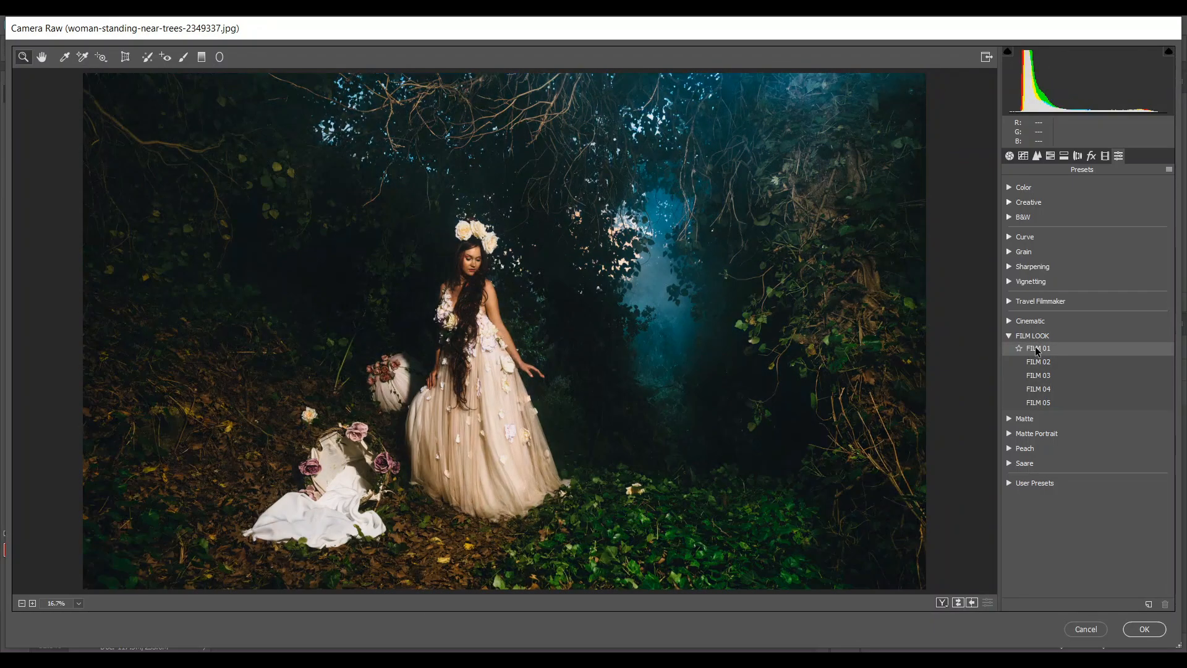
pyautogui.click(1009, 156)
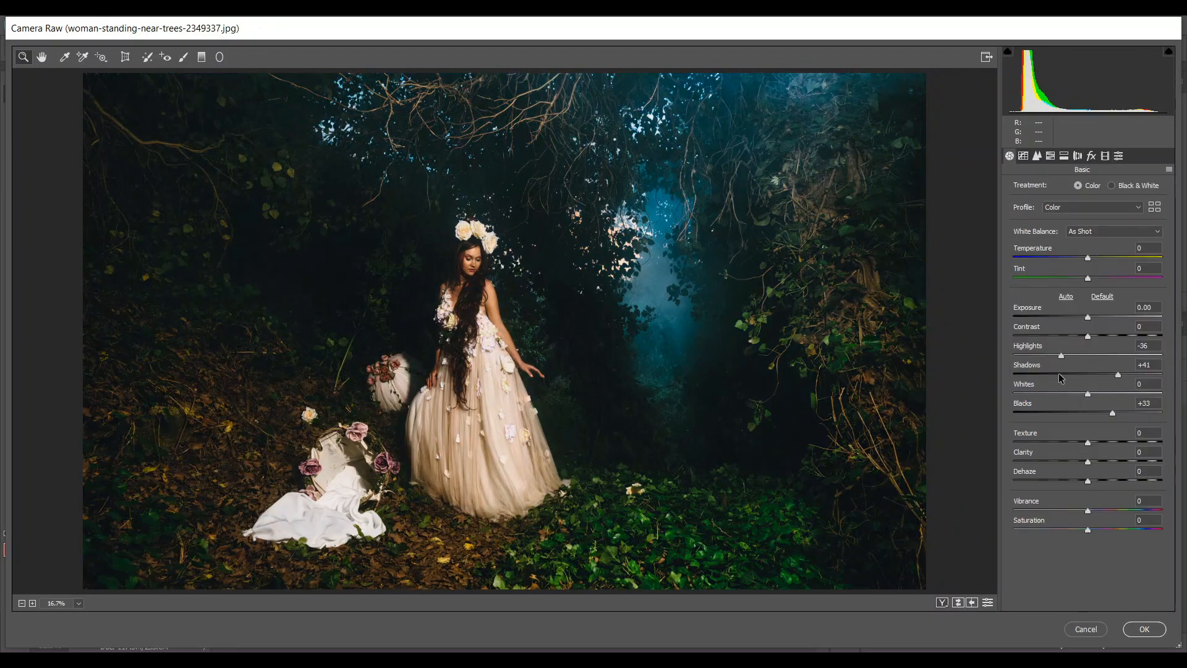
# Lift the portrait's shadows to +70 and whites to +23 in the Basic panel
pyautogui.moveTo(1116, 373); pyautogui.dragTo(1138, 373)
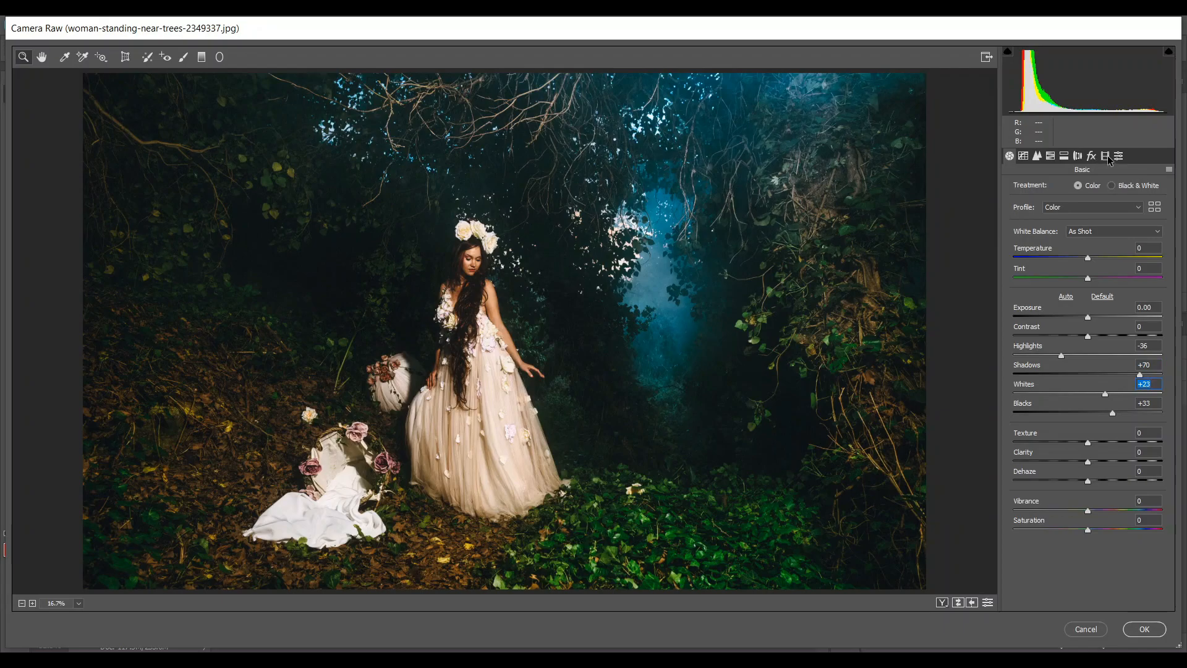
pyautogui.click(1104, 156)
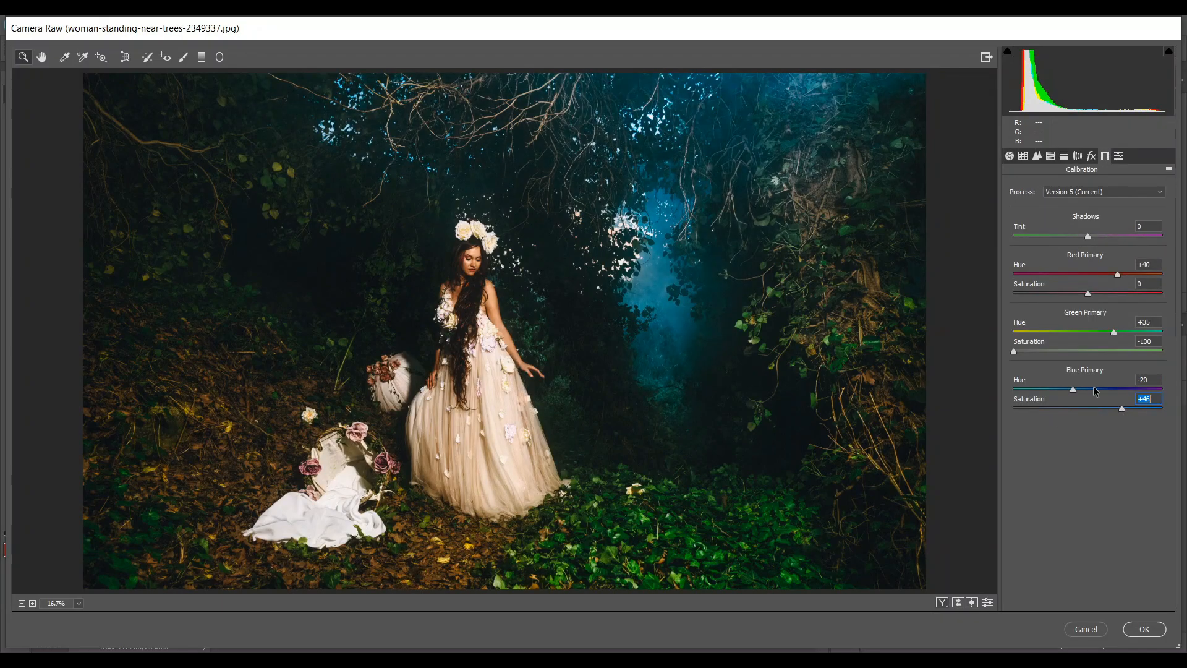
pyautogui.click(1009, 156)
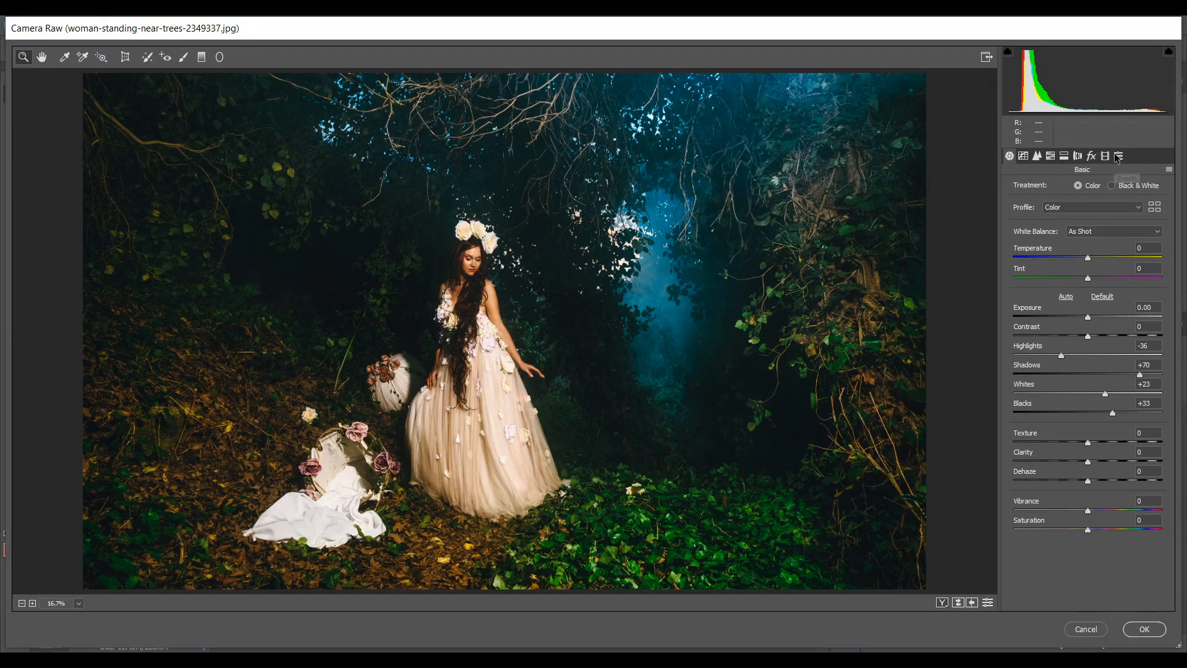
# Preview FILM 02 through FILM 05, keep FILM 05 and commit Camera Raw as a smart filter on Layer 1
pyautogui.click(1103, 156)
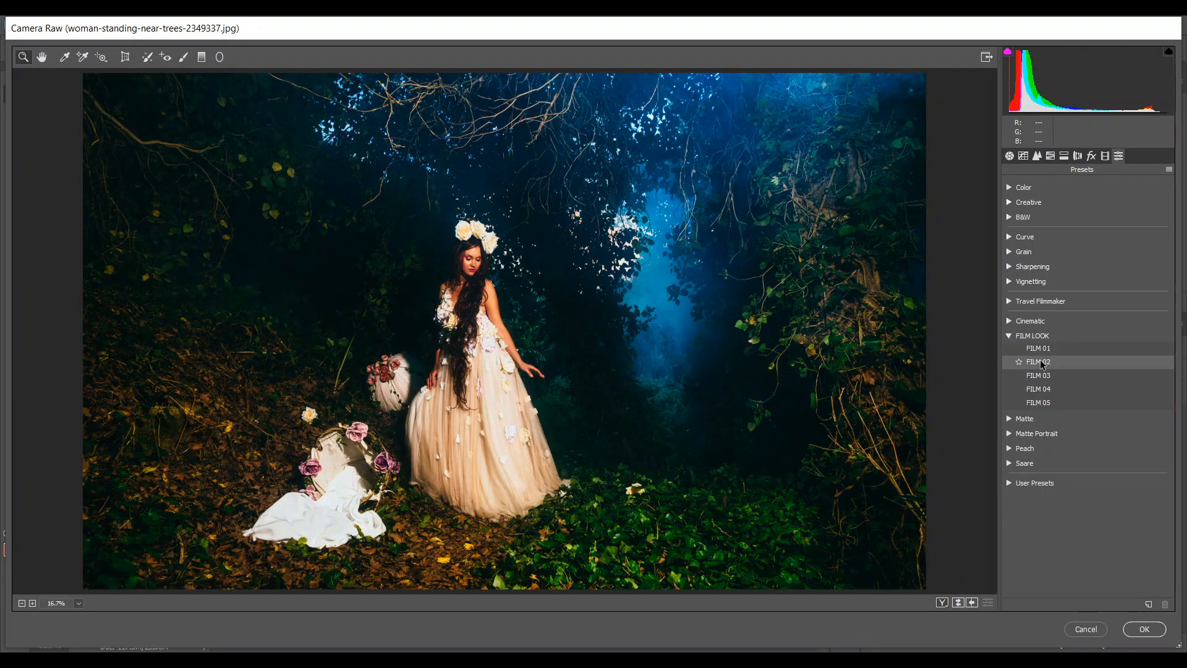
pyautogui.click(1038, 375)
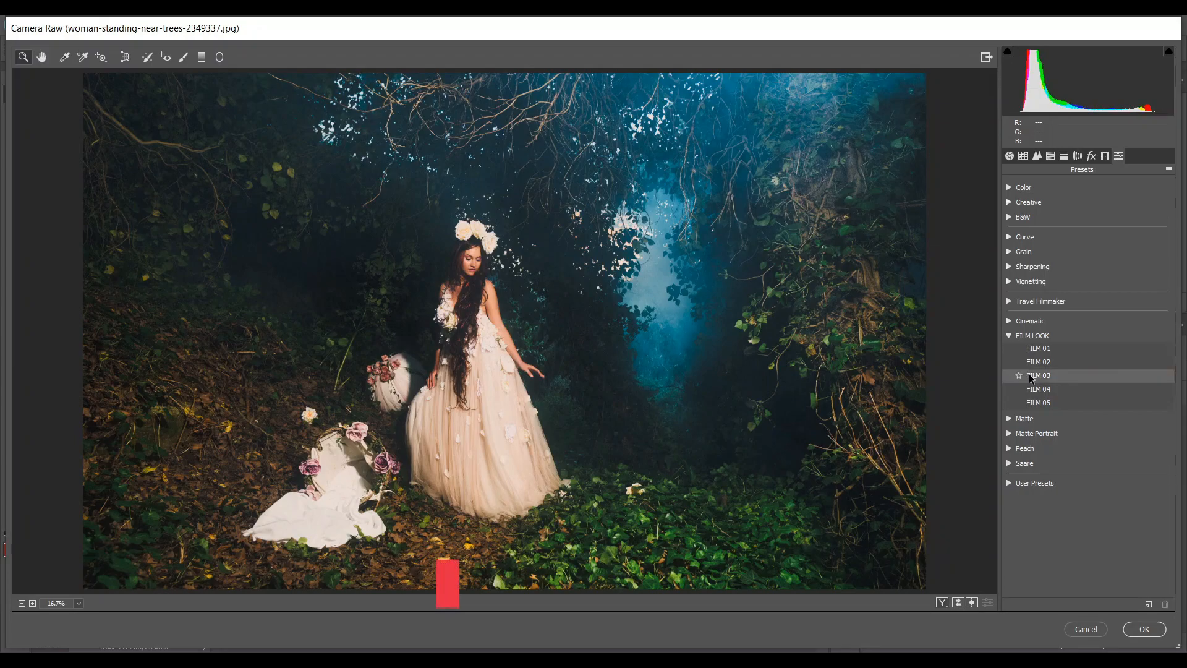
pyautogui.click(1037, 389)
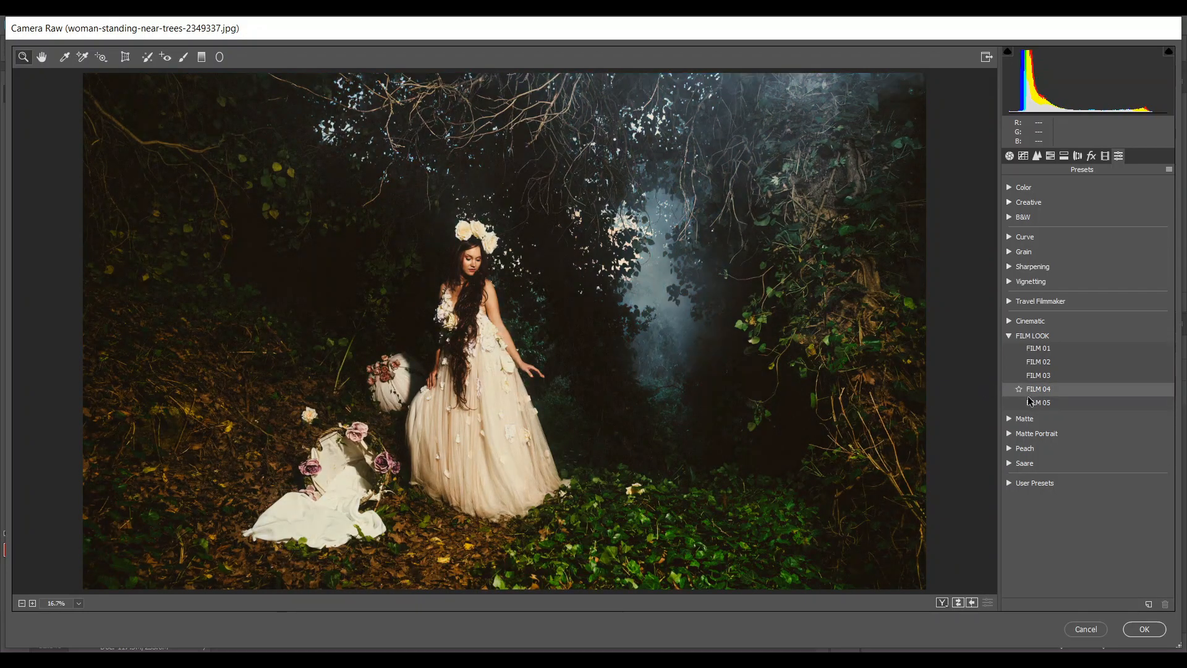
pyautogui.click(1037, 402)
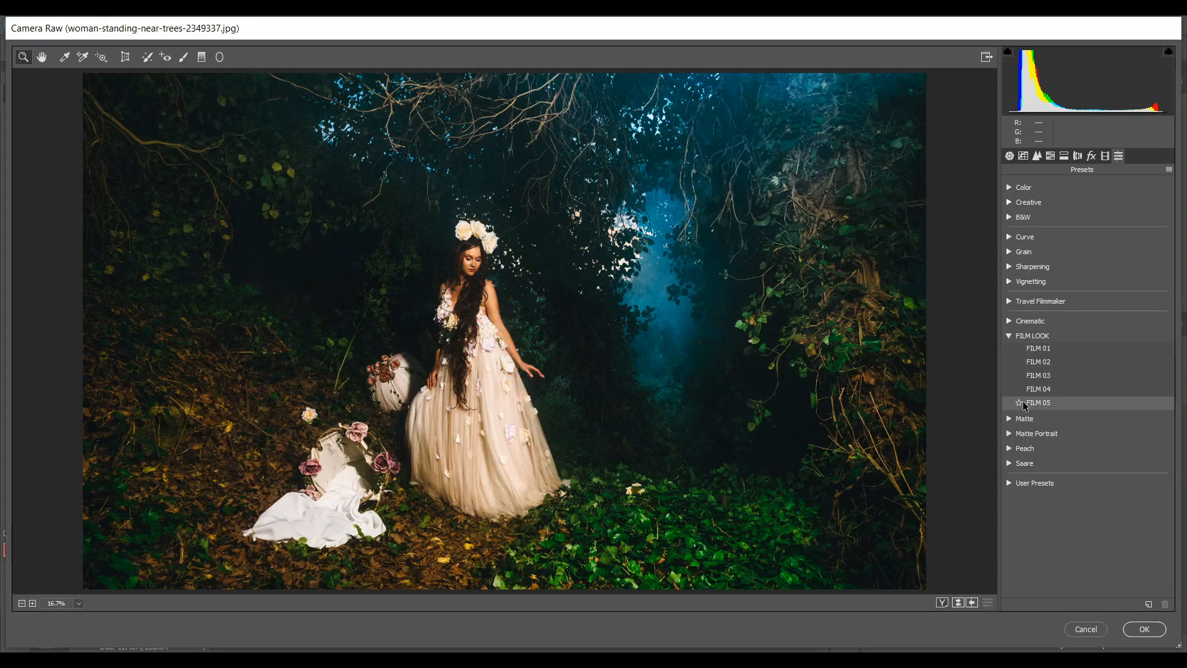
pyautogui.click(1037, 402)
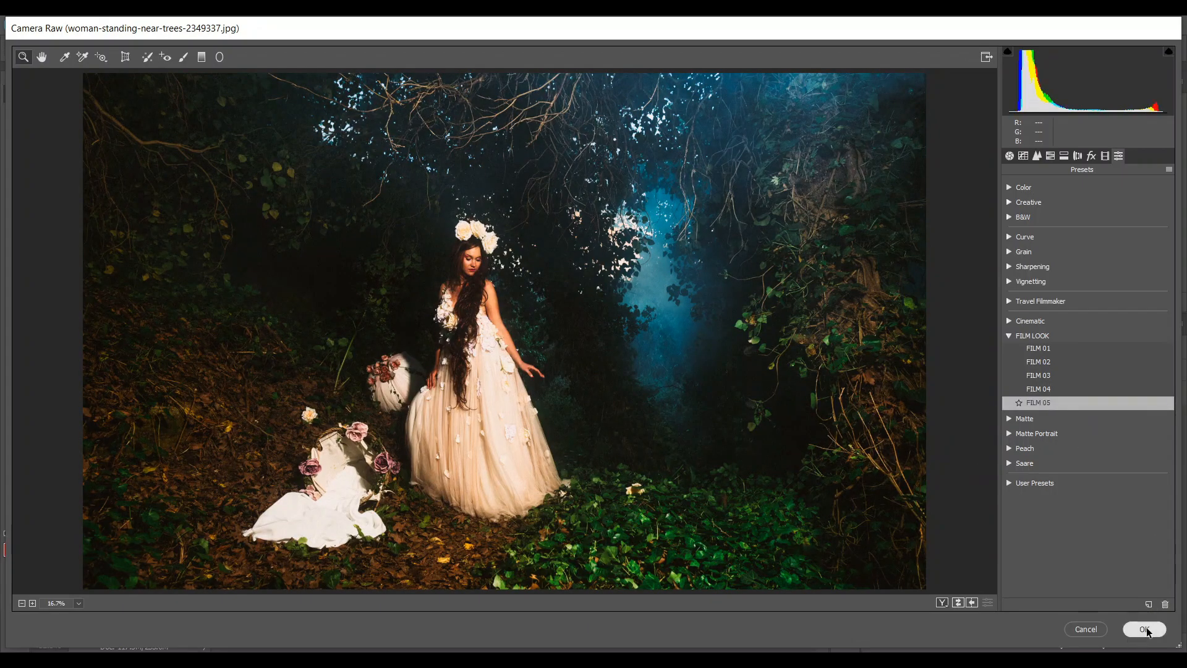
pyautogui.click(1144, 628)
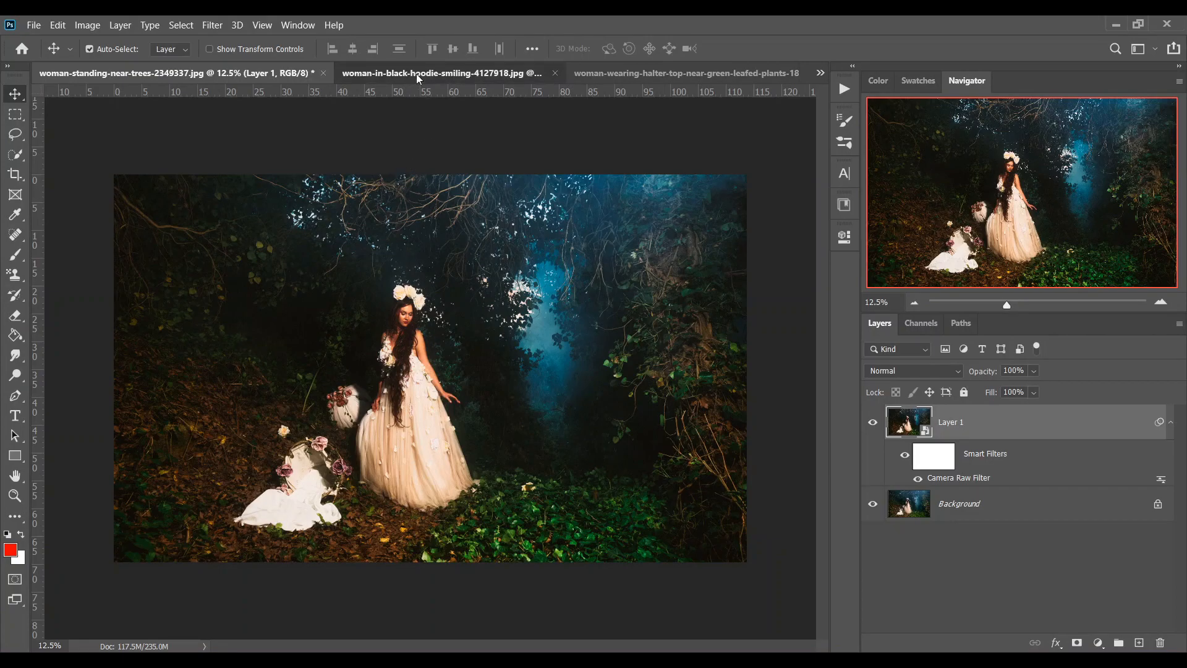
# Apply FILM 01 to the hoodie portrait in Camera Raw and view it side by side with the original
pyautogui.click(446, 73)
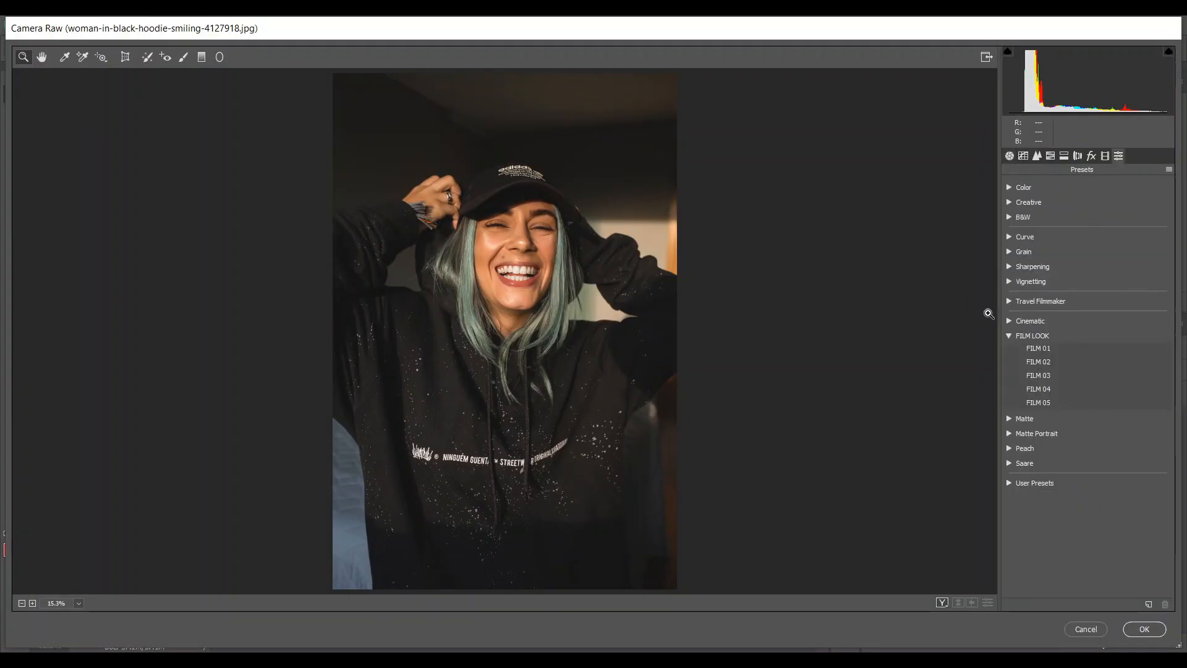
pyautogui.click(1037, 348)
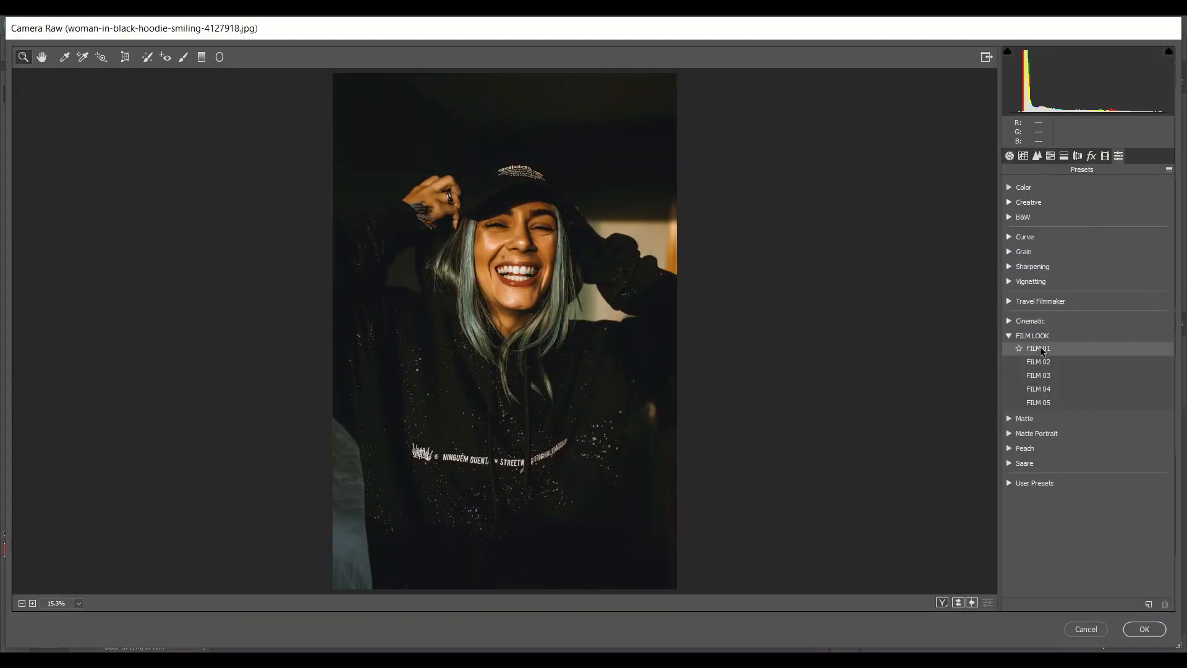
pyautogui.click(941, 602)
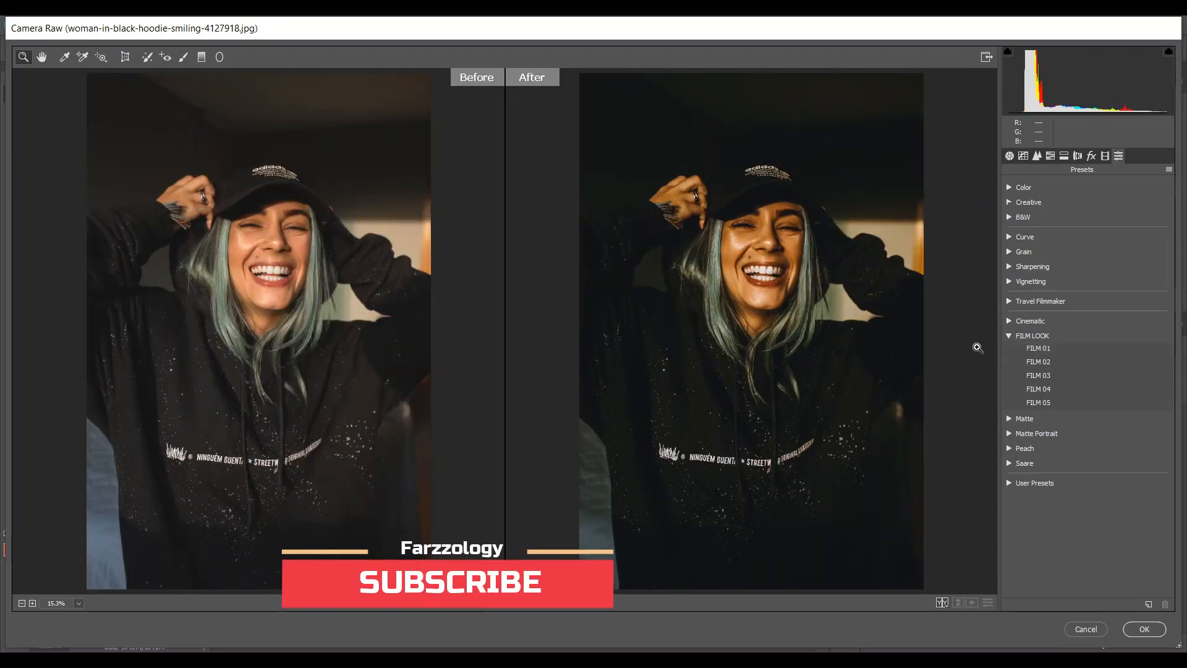
# Preview FILM 02 through FILM 05 on the hoodie portrait, settle on FILM 04 and commit the grade
pyautogui.click(1037, 348)
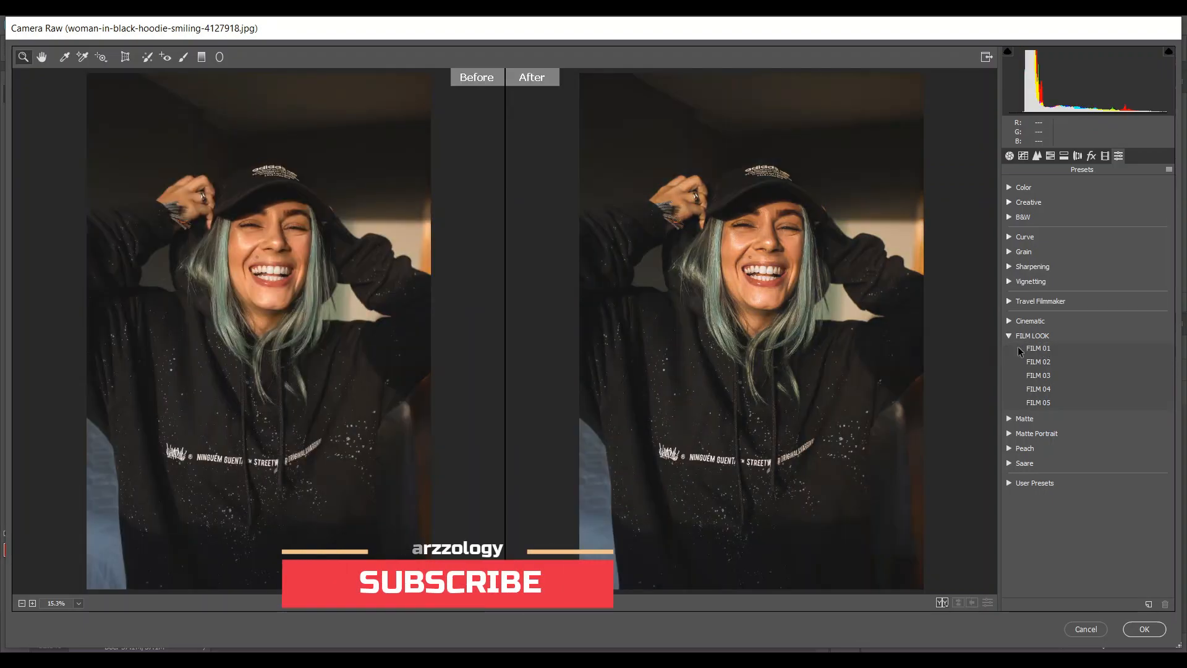
pyautogui.click(1037, 361)
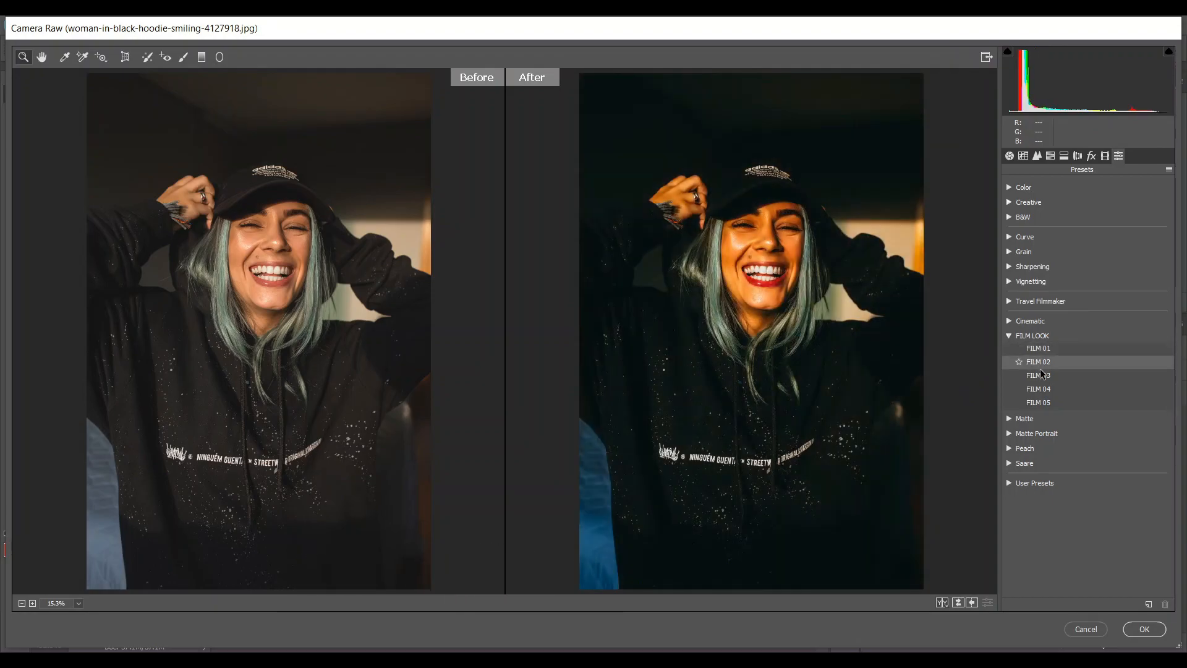
pyautogui.click(1037, 375)
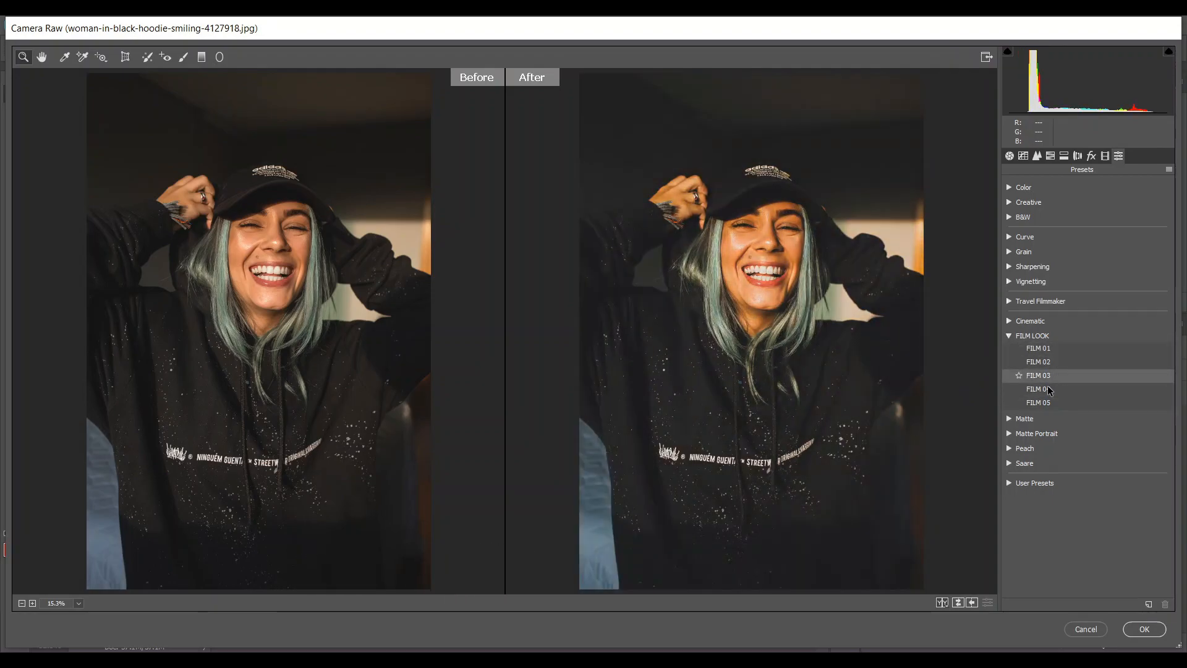
pyautogui.click(1037, 388)
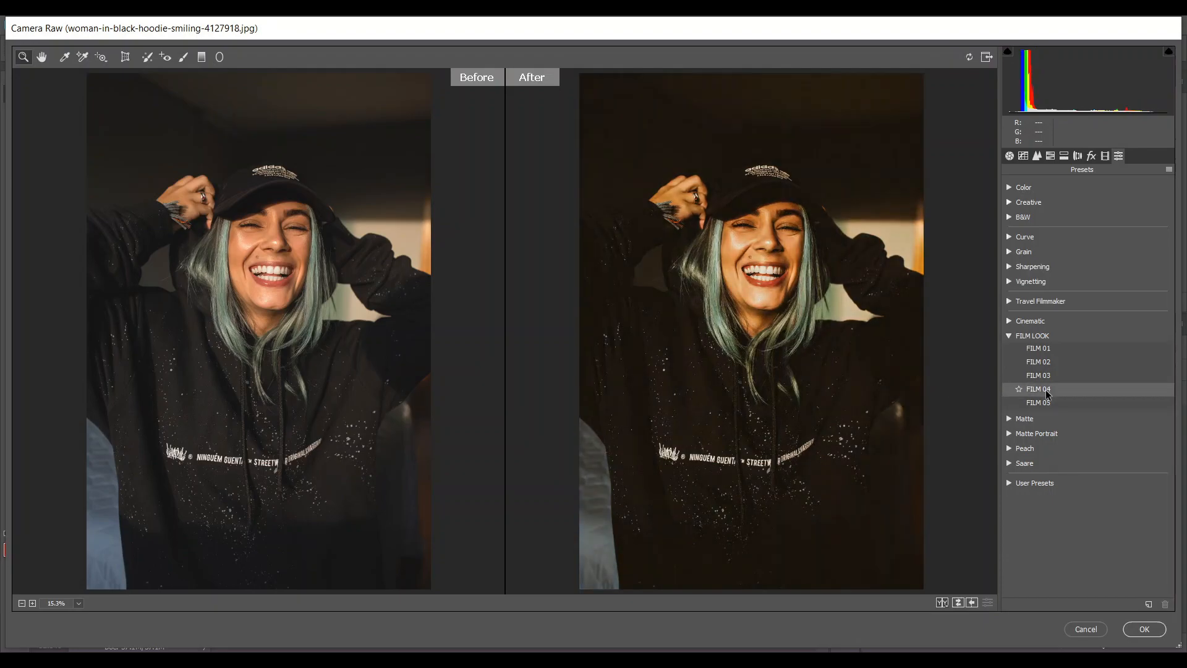
pyautogui.click(1037, 402)
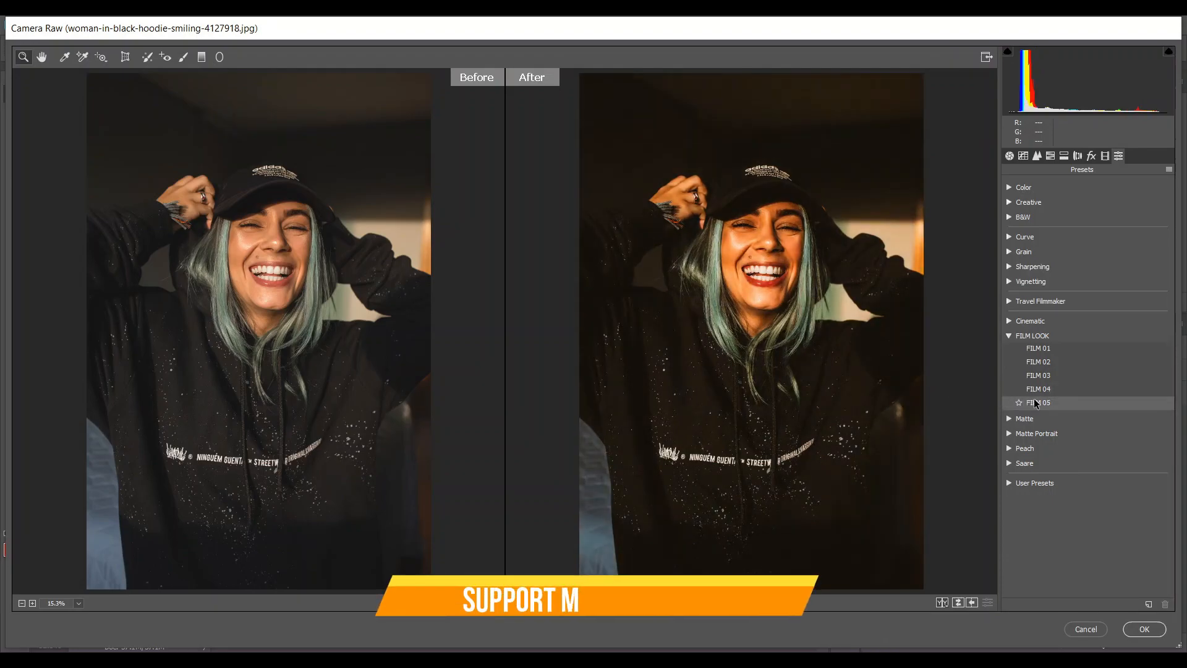
pyautogui.click(1037, 388)
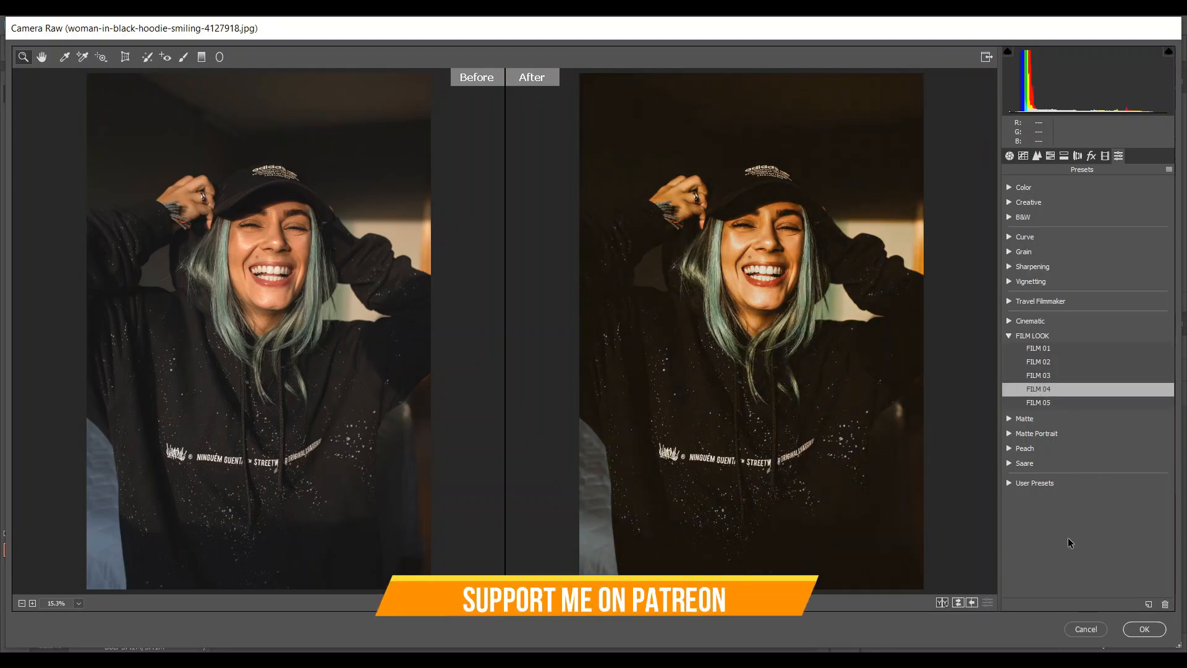
pyautogui.click(1142, 628)
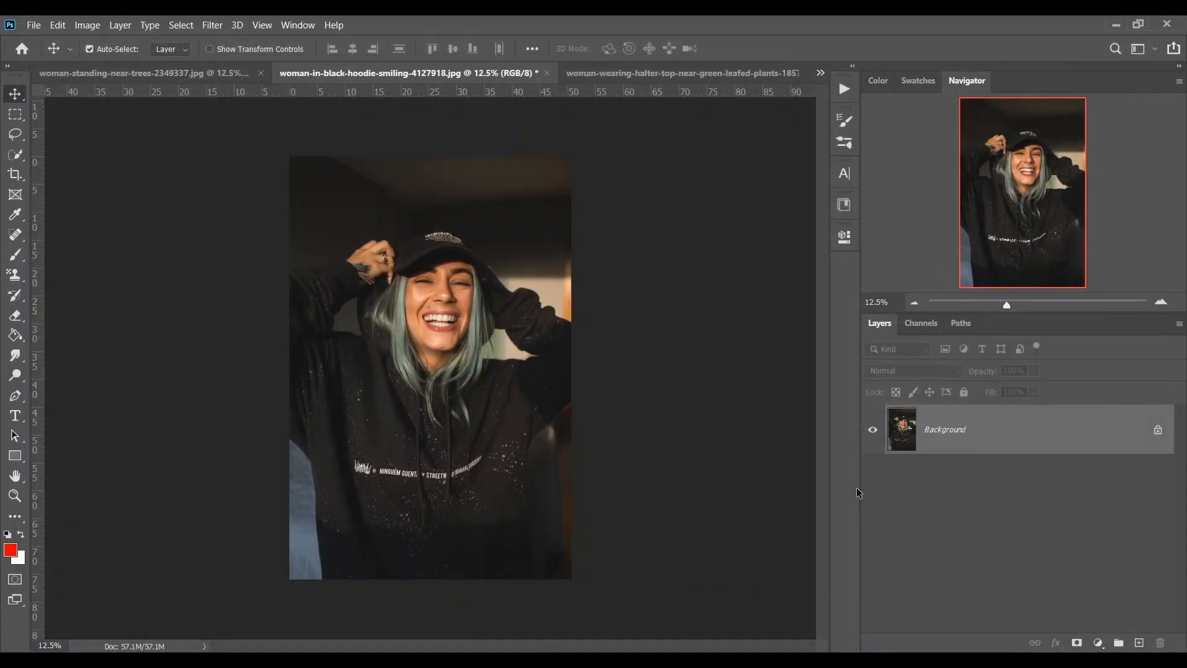